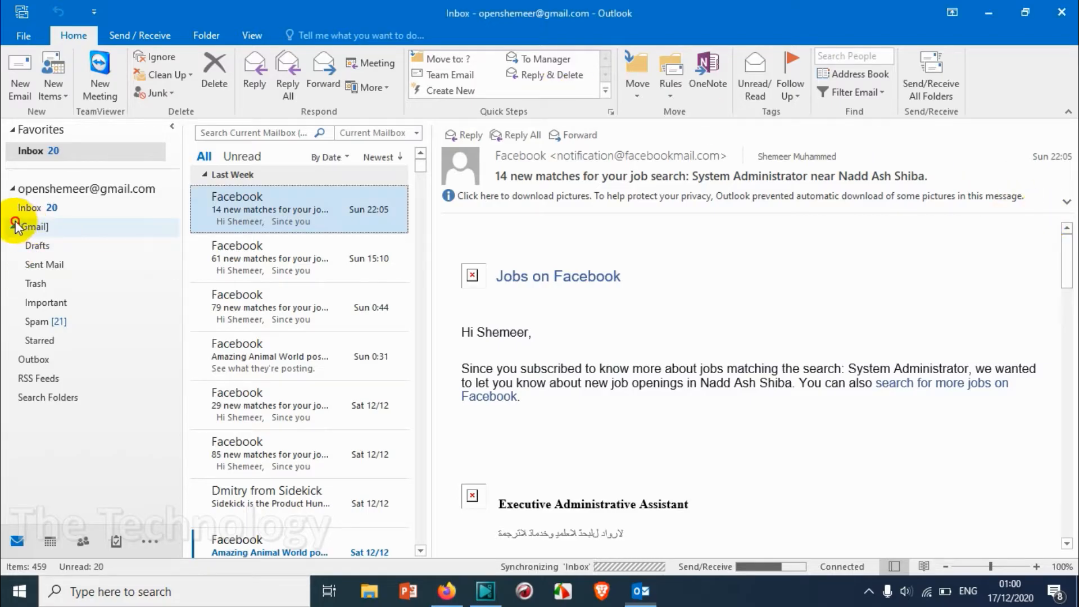
Open the Gmail Spam folder and preview the newest Facebook job-matches email
left_click(13, 228)
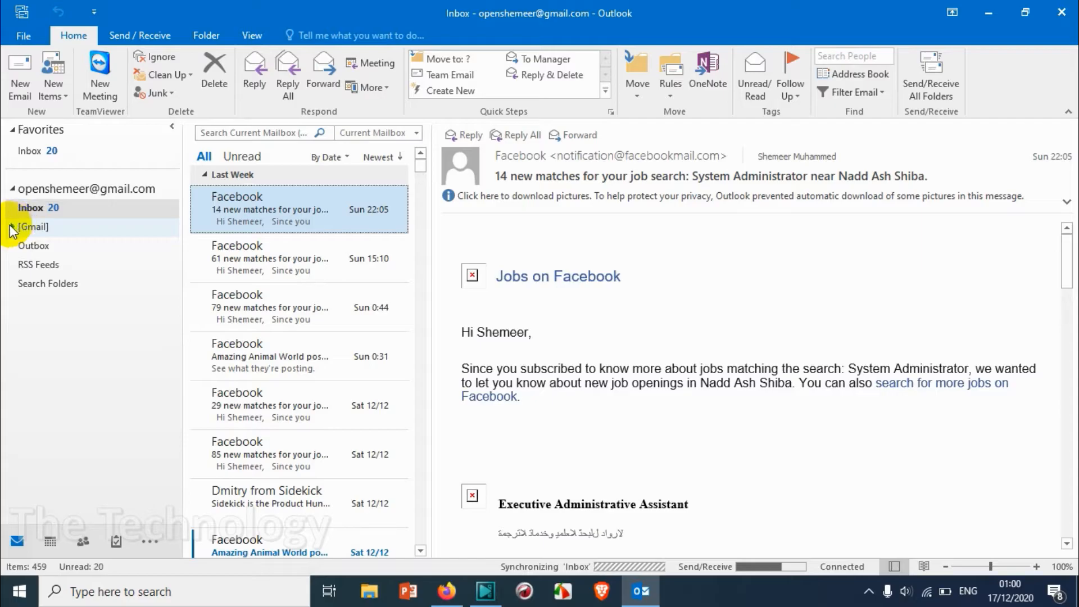
left_click(13, 227)
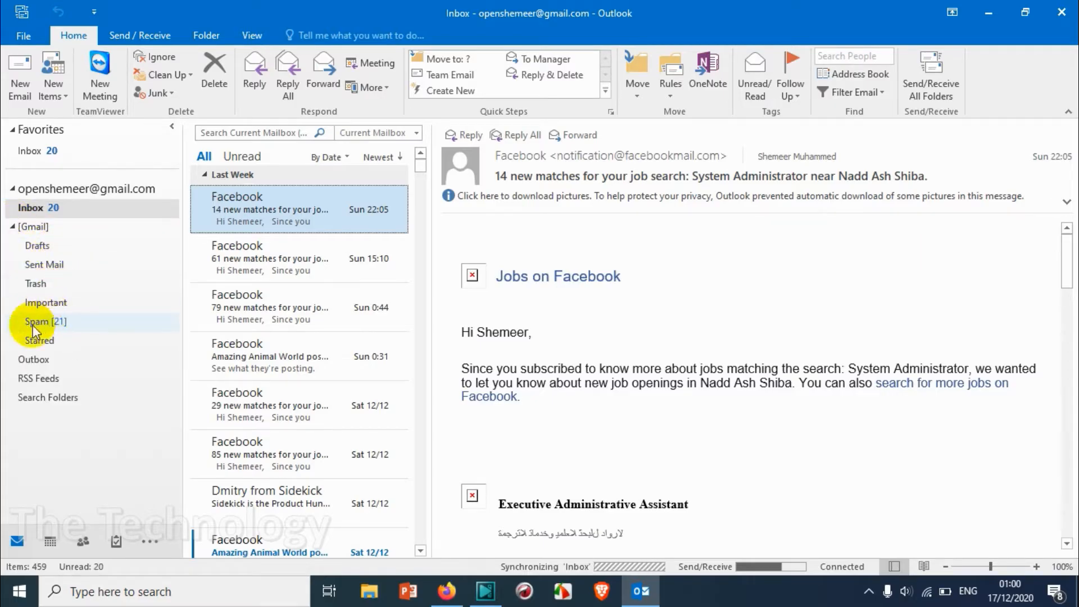
left_click(30, 322)
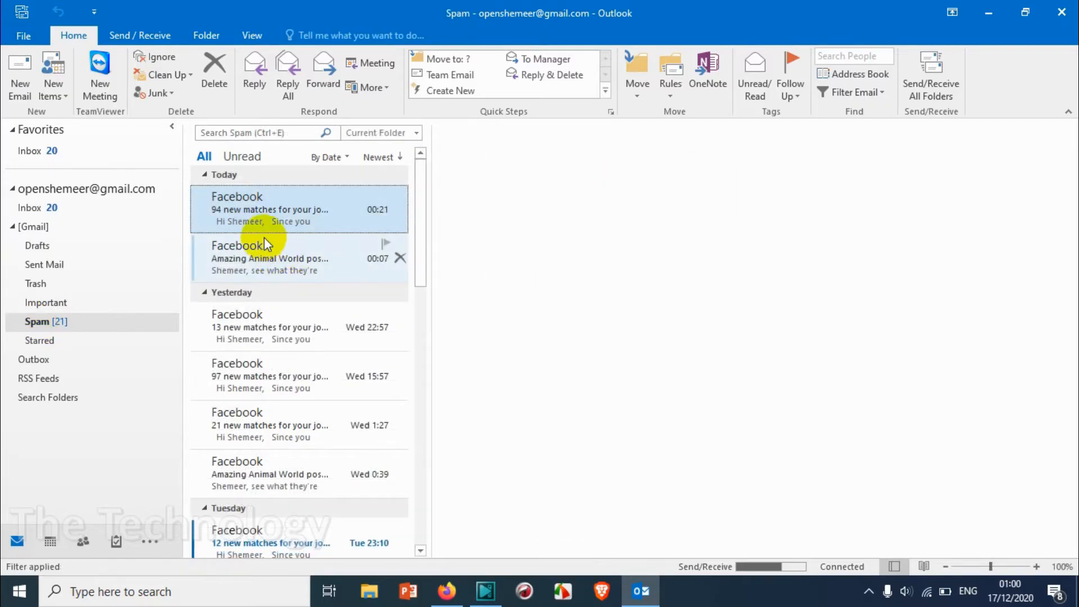
left_click(278, 210)
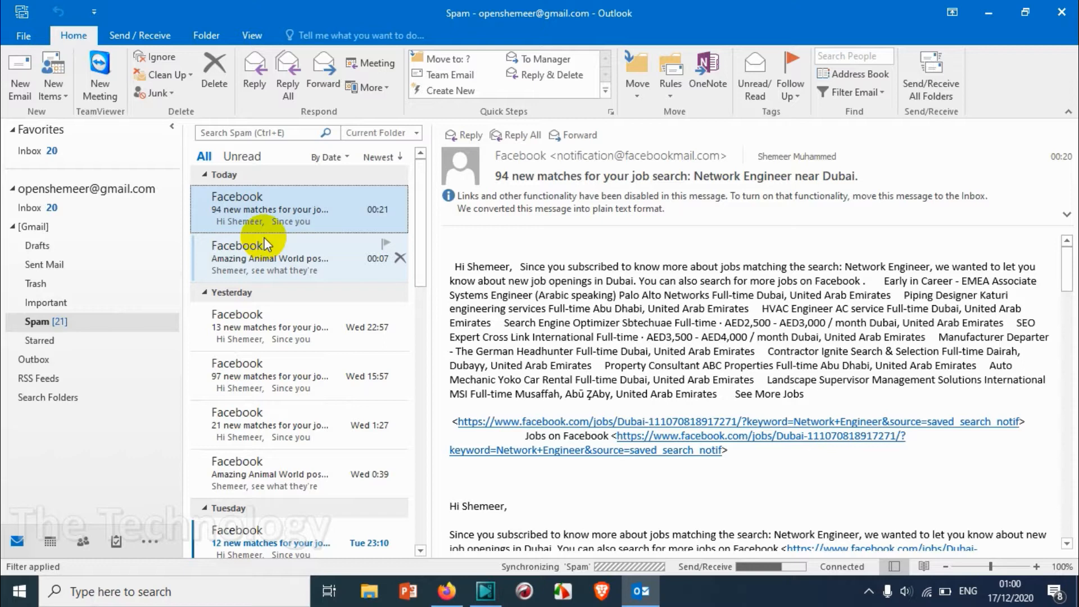
mouse_move(302, 209)
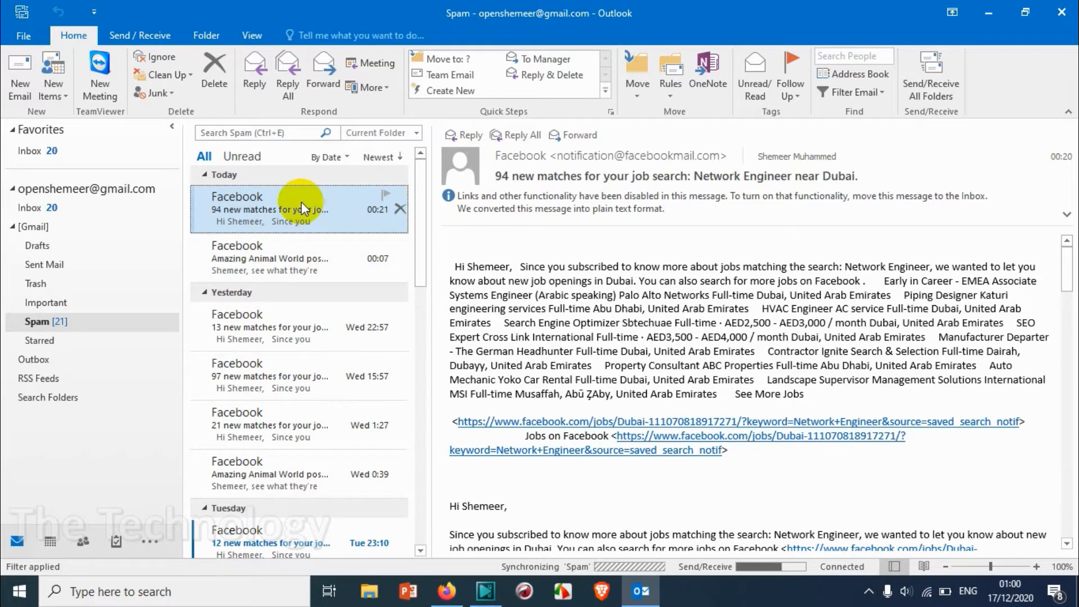
mouse_move(281, 190)
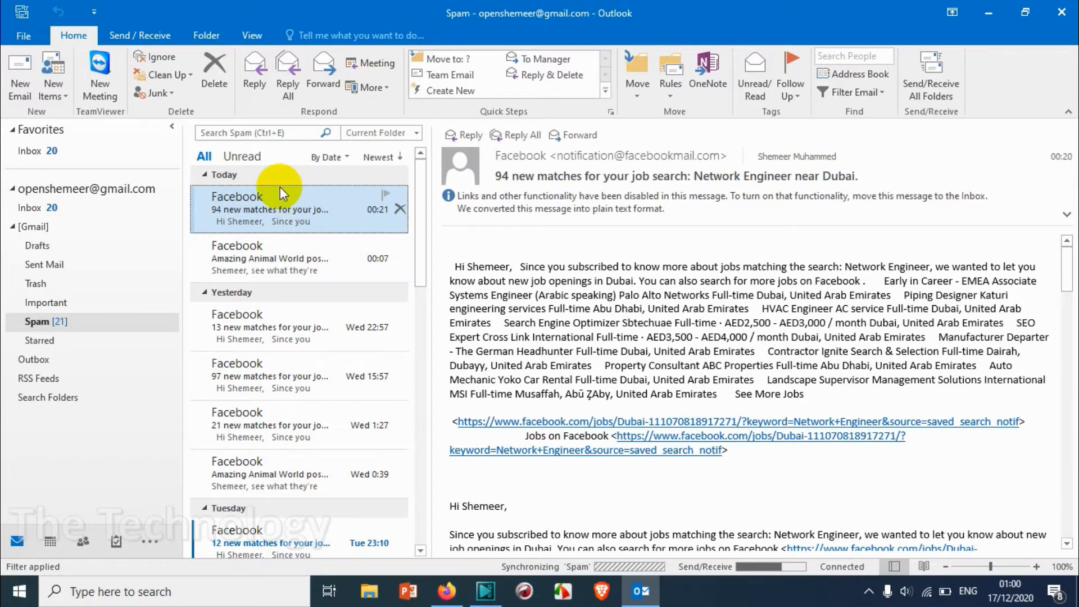
mouse_move(268, 324)
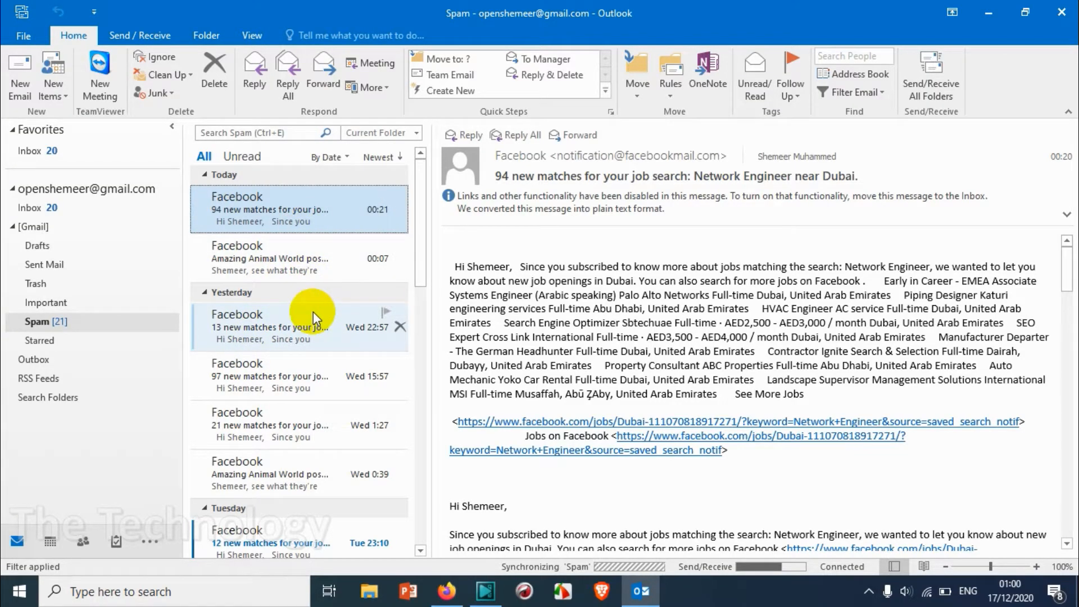
mouse_move(271, 326)
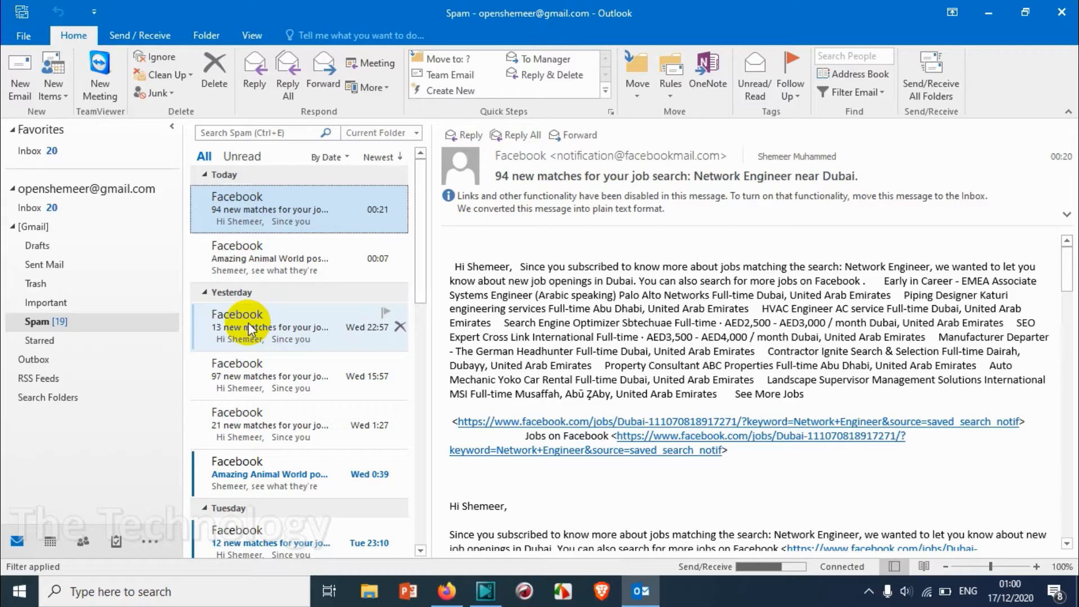
left_click(252, 326)
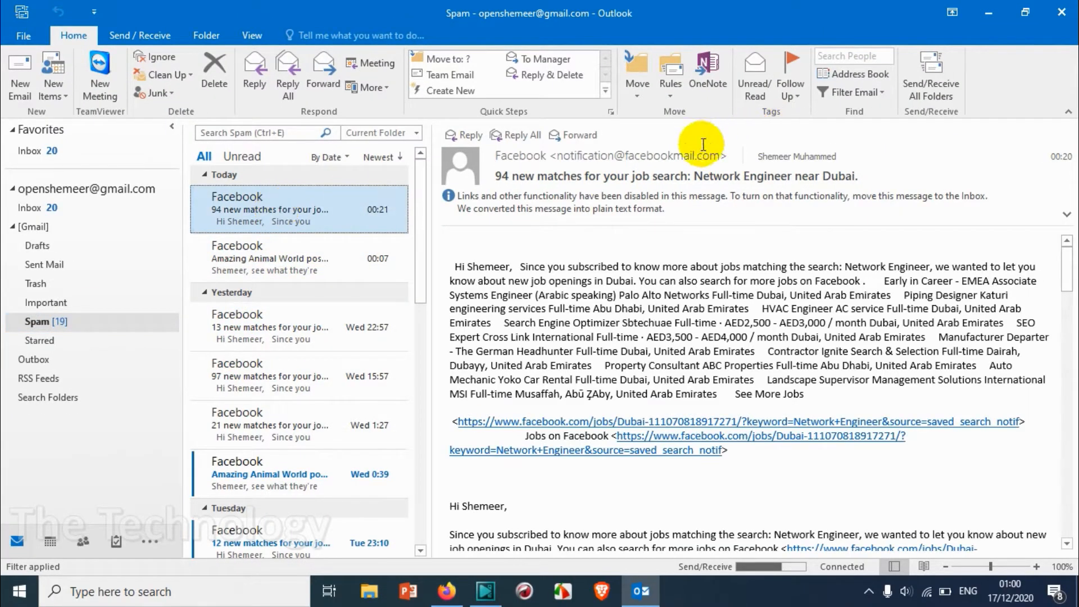
mouse_move(378, 222)
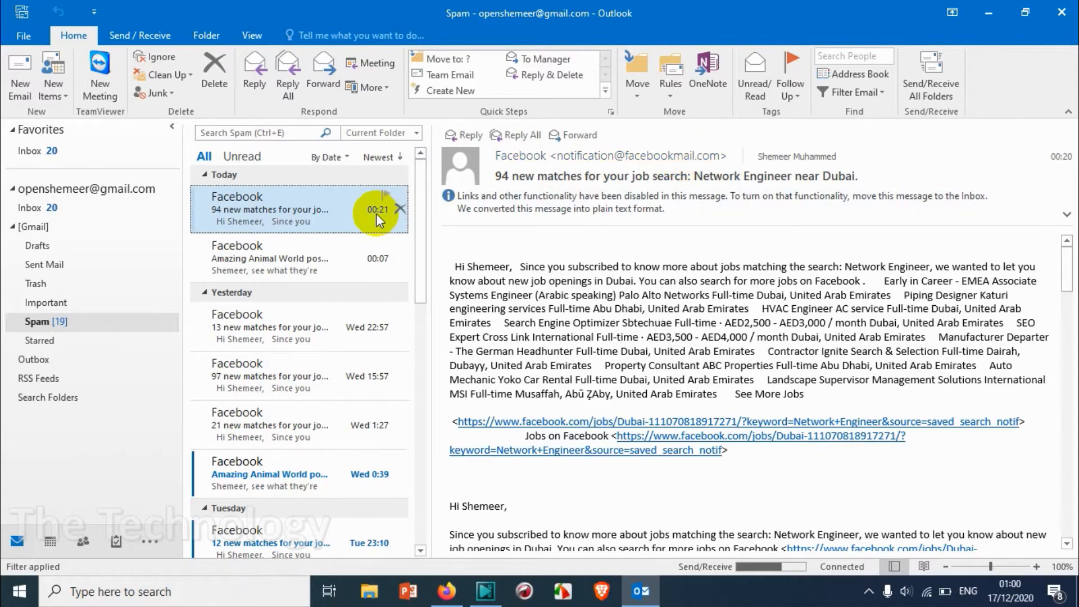
Bring up Junk E-mail Options from the Facebook message's Junk menu
right_click(377, 217)
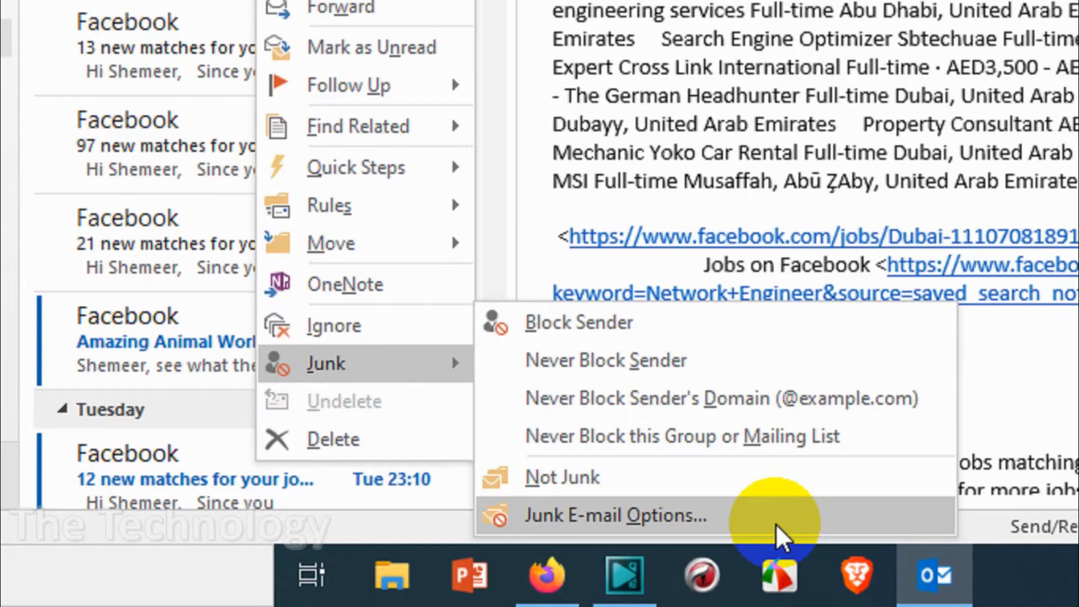
left_click(614, 515)
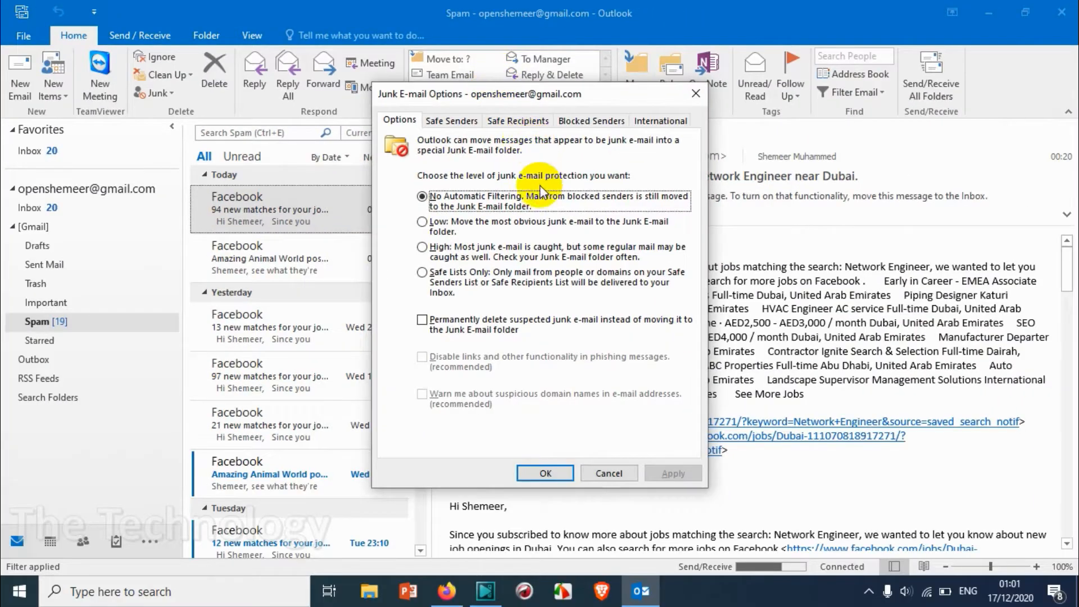
mouse_move(447, 121)
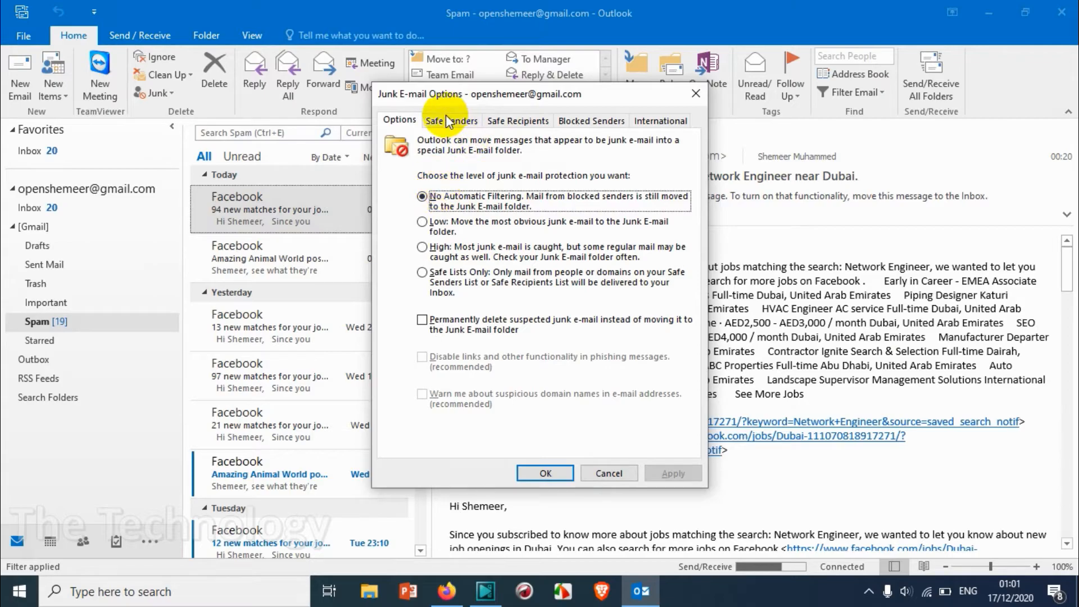
Switch to the Safe Senders list and start adding a new address or domain
left_click(452, 121)
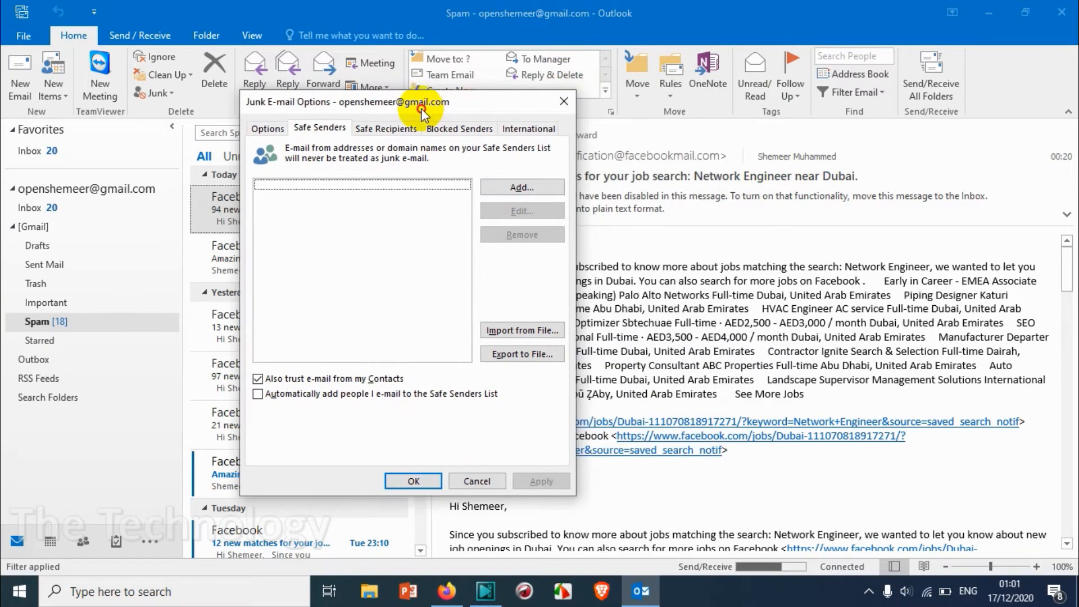
mouse_move(589, 182)
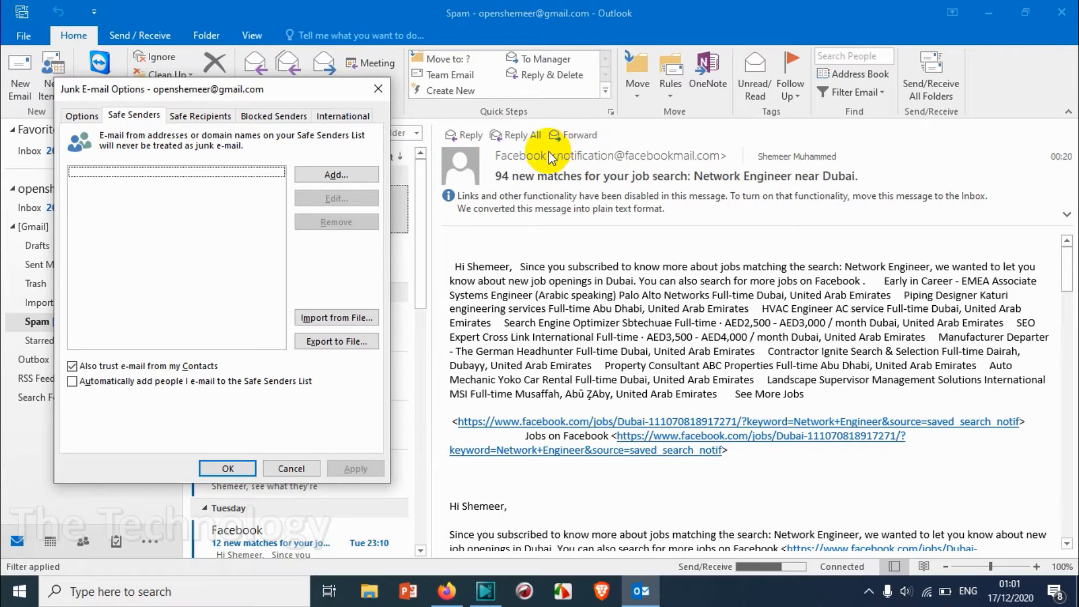
mouse_move(645, 148)
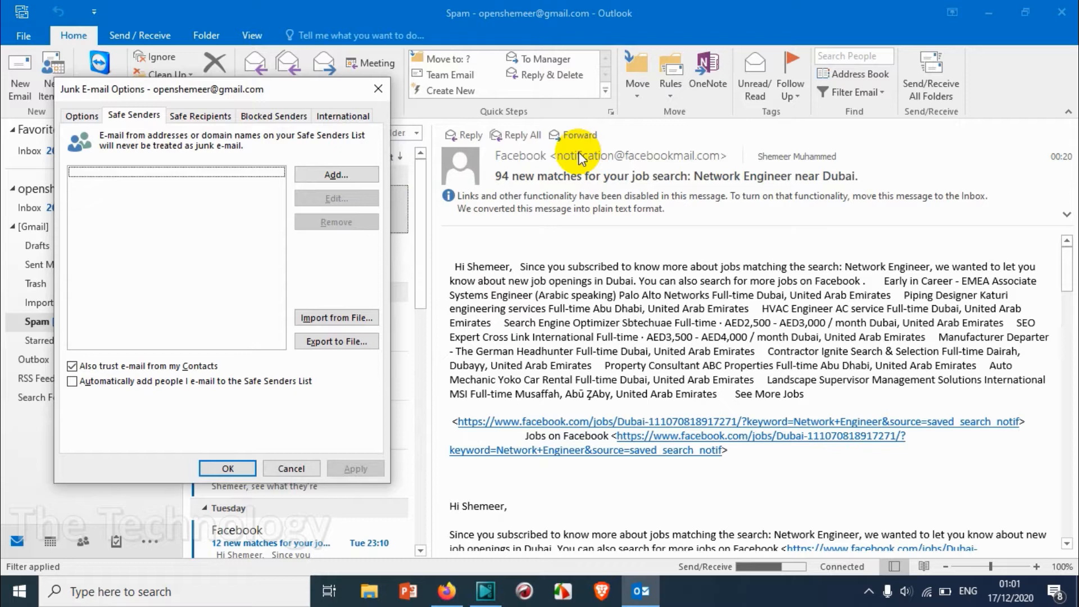
mouse_move(587, 148)
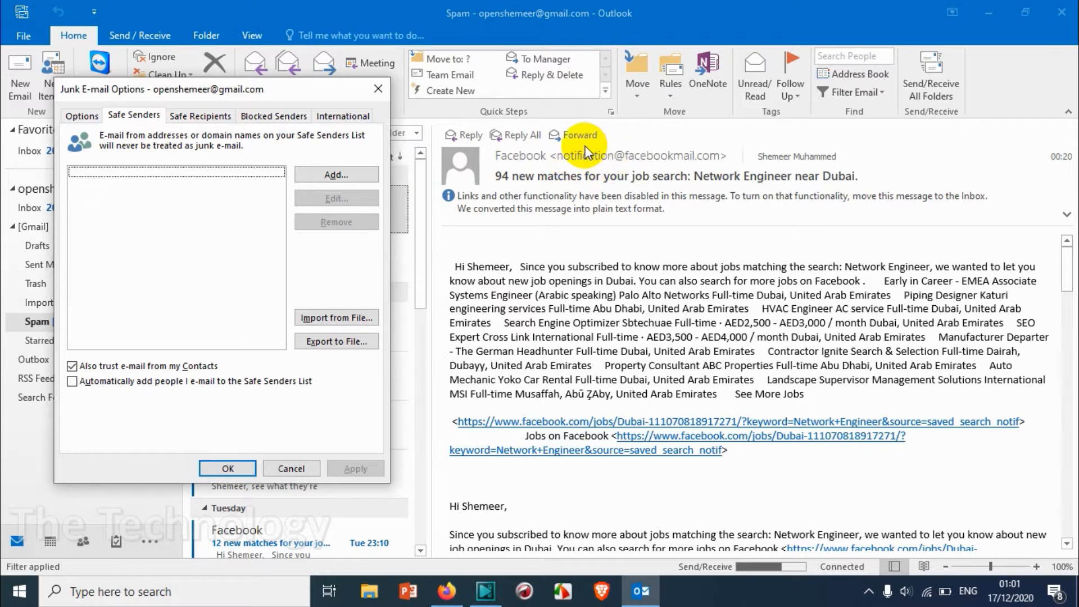
left_click(337, 174)
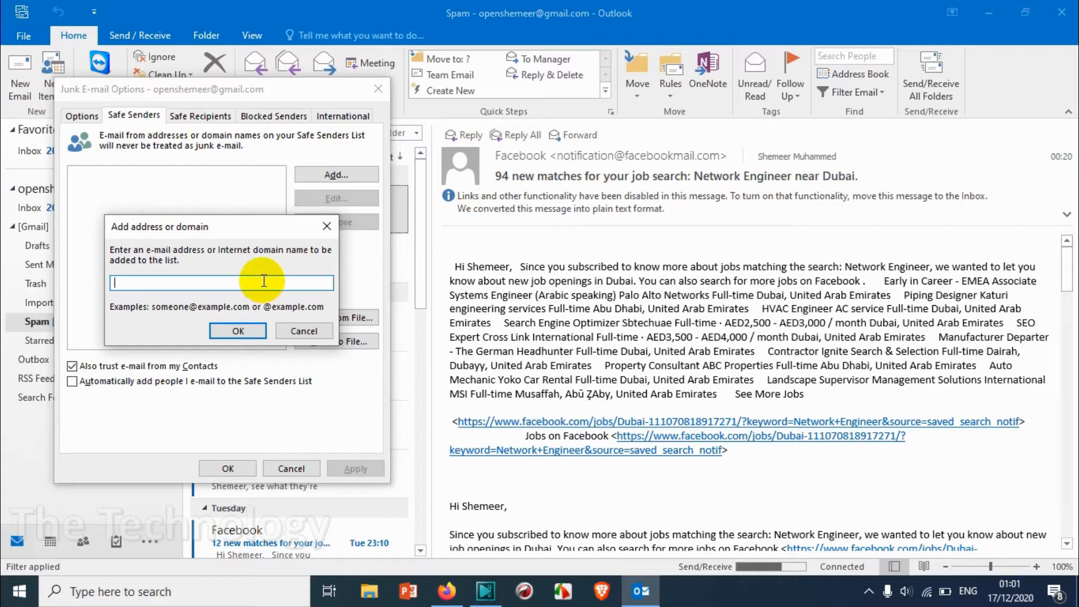
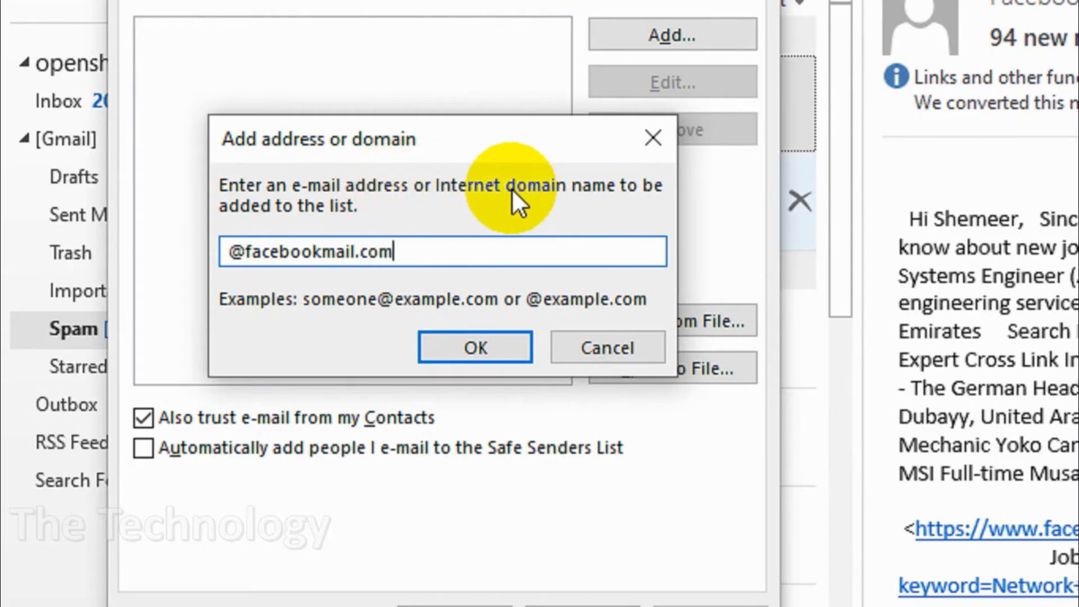
mouse_move(382, 262)
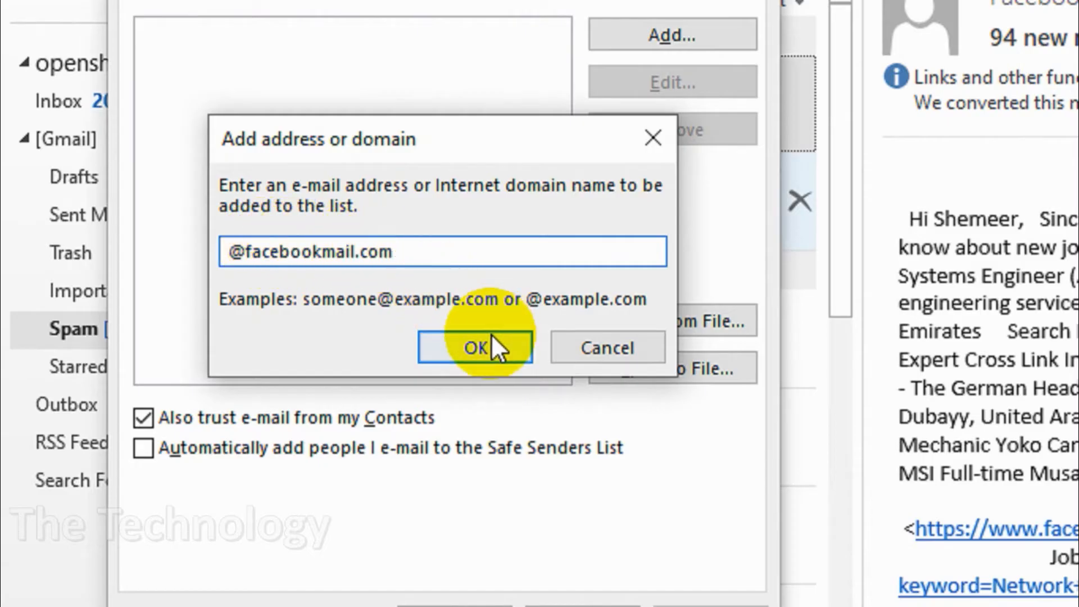
left_click(480, 346)
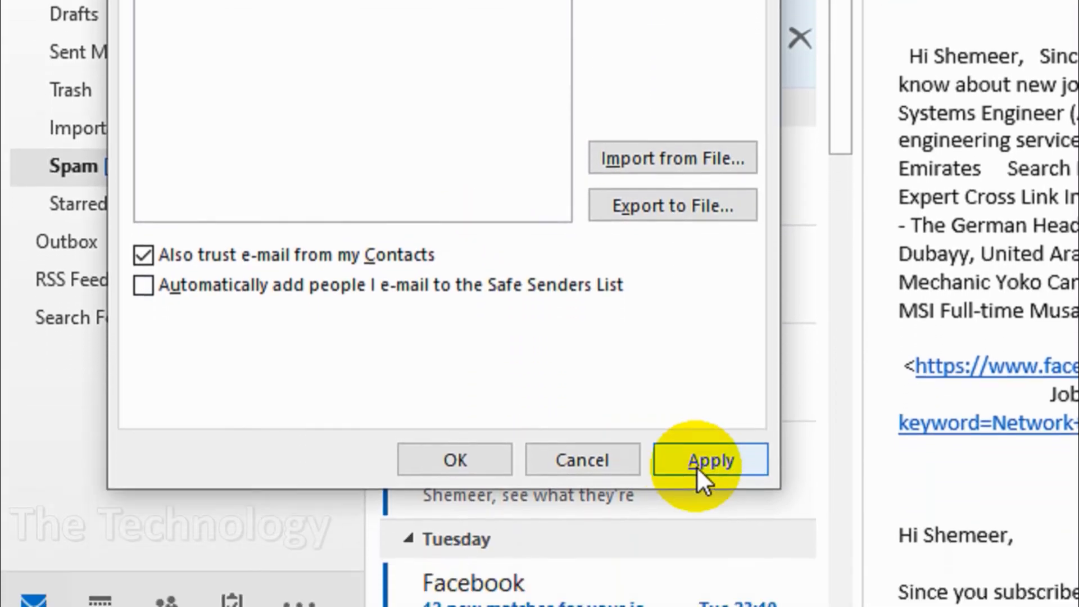
left_click(711, 460)
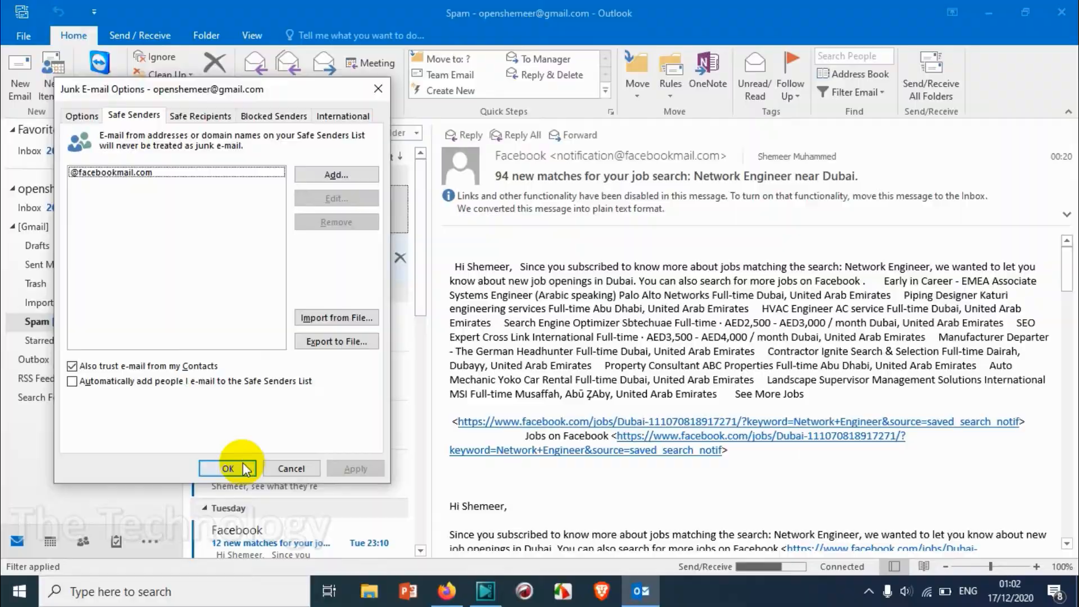
left_click(227, 468)
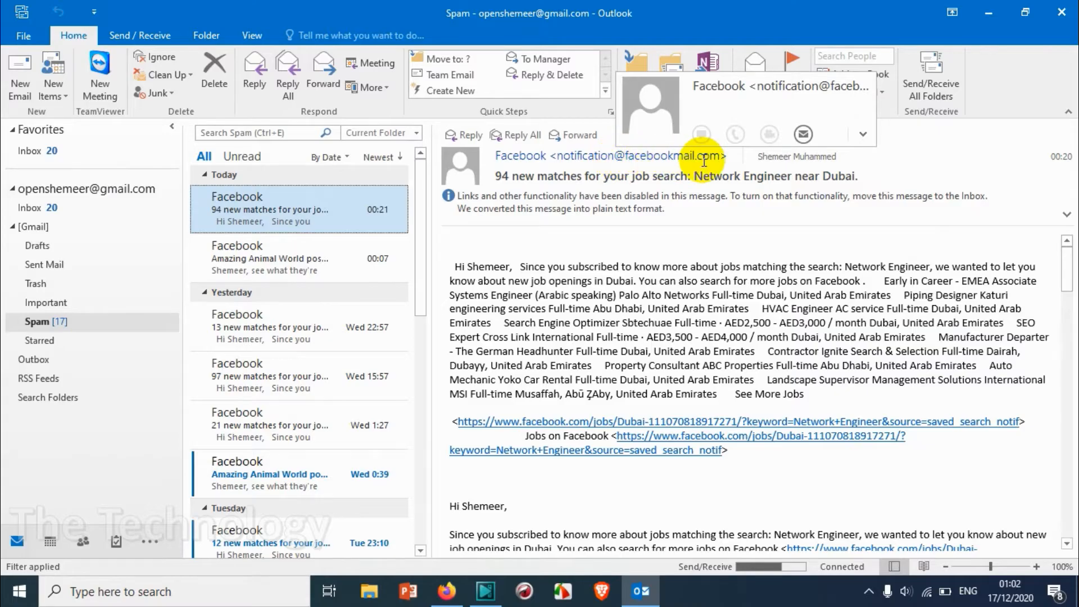
mouse_move(254, 265)
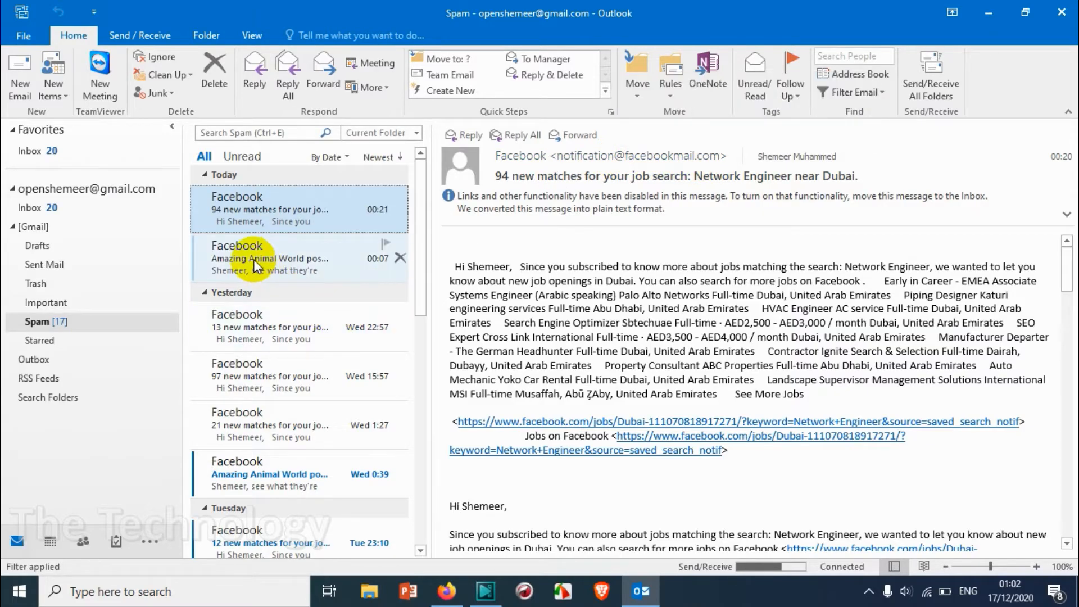
mouse_move(301, 222)
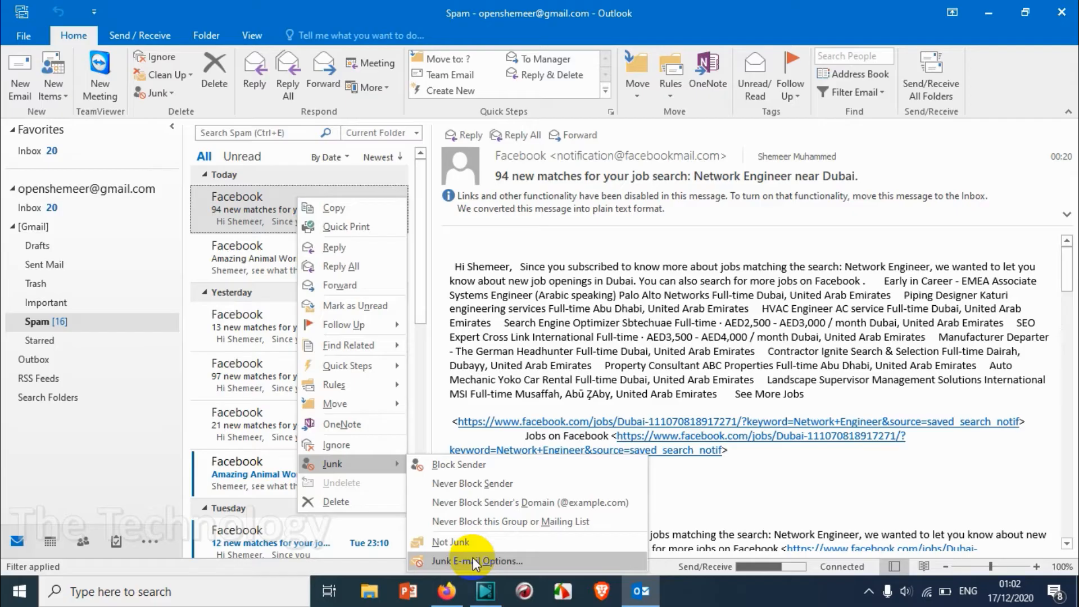
left_click(481, 561)
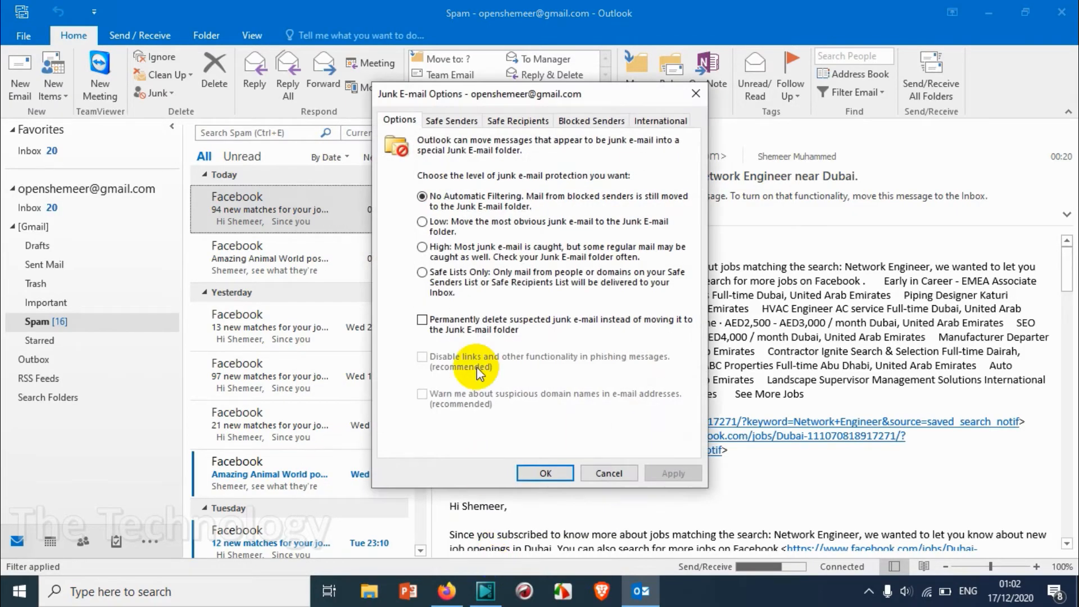
left_click(452, 120)
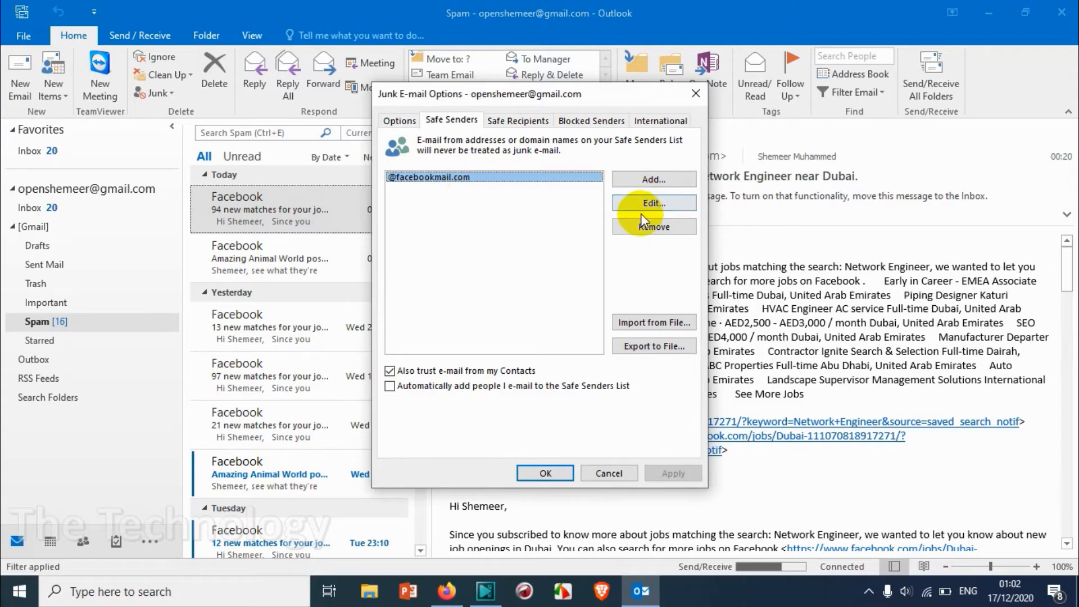
left_click(654, 202)
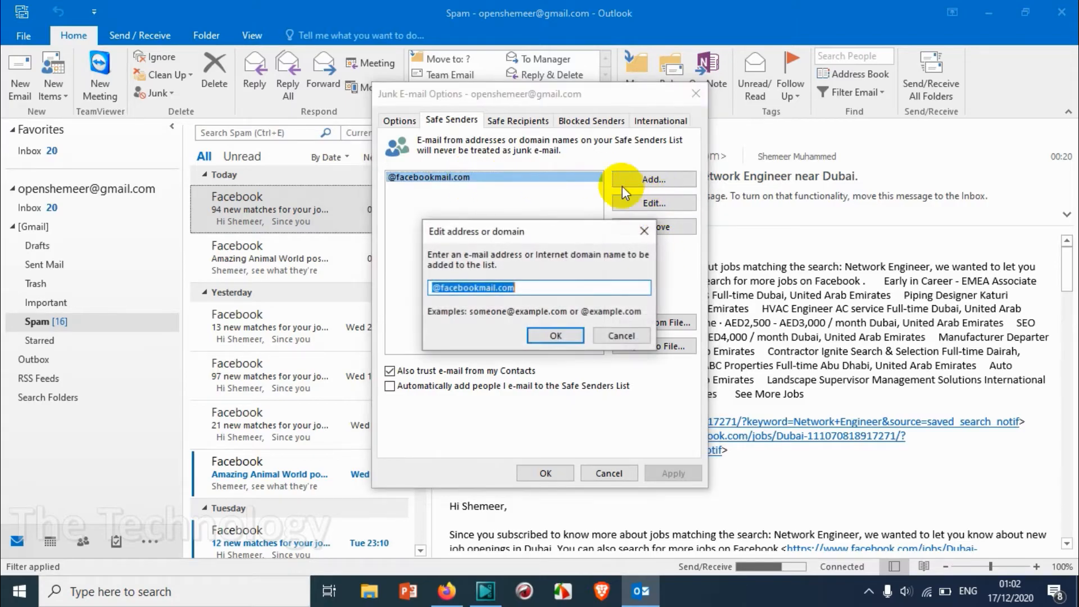
left_click(555, 335)
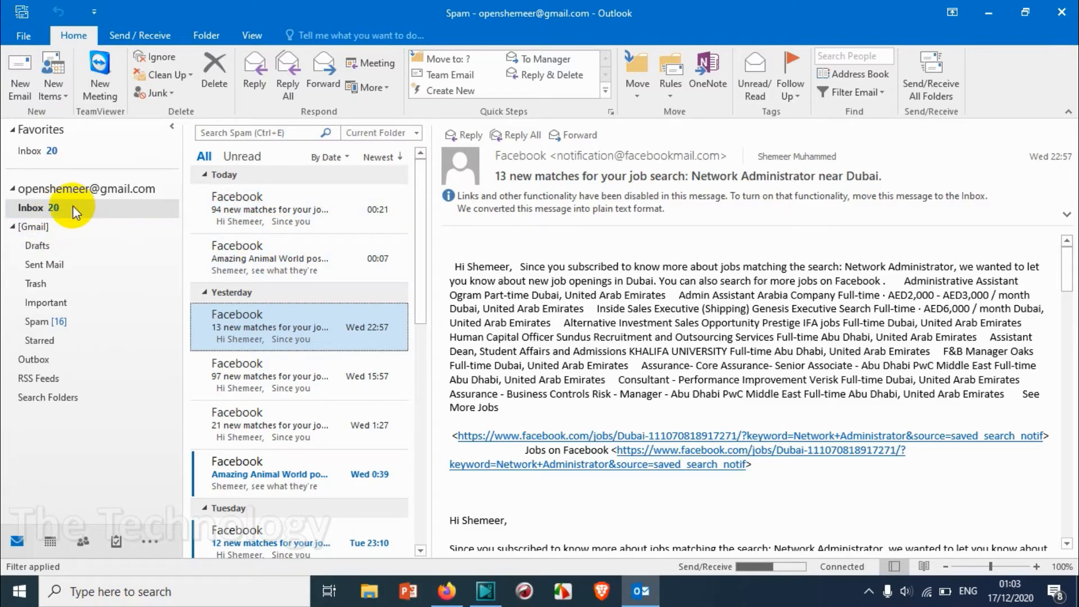
left_click(27, 207)
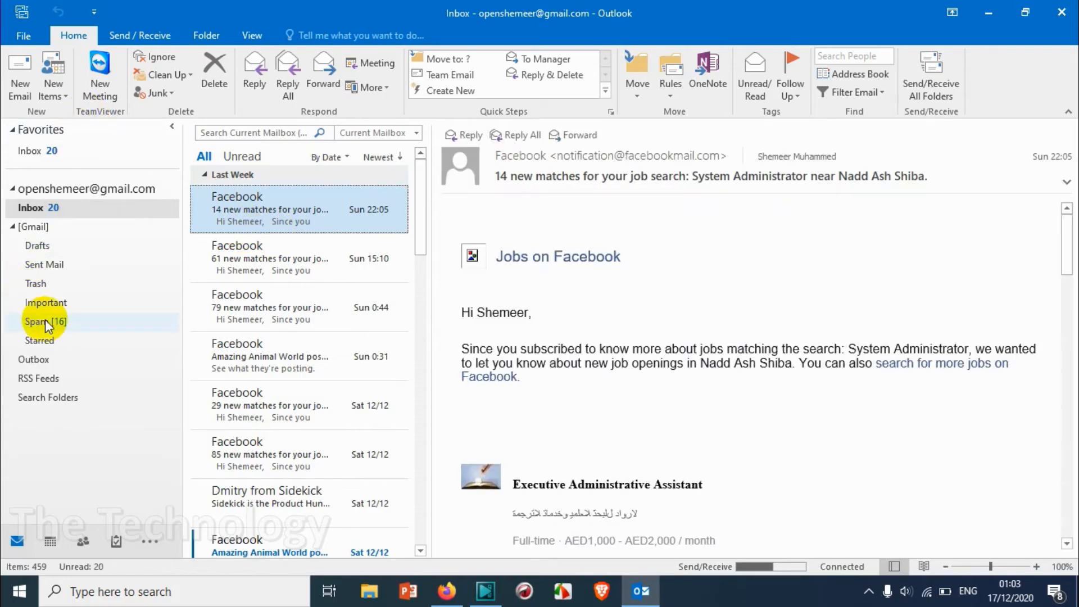
mouse_move(52, 378)
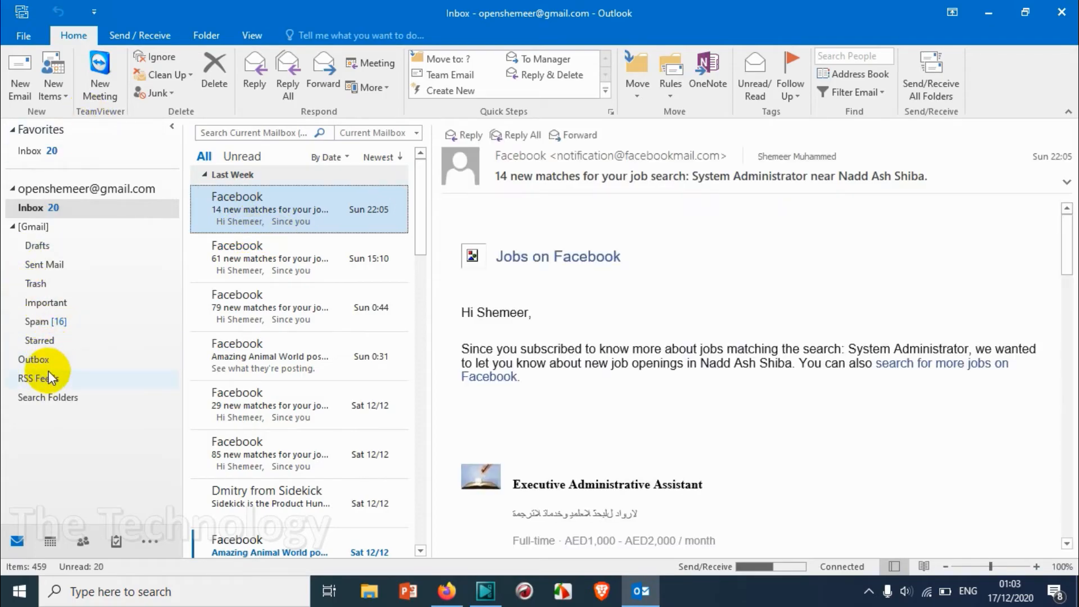
mouse_move(59, 319)
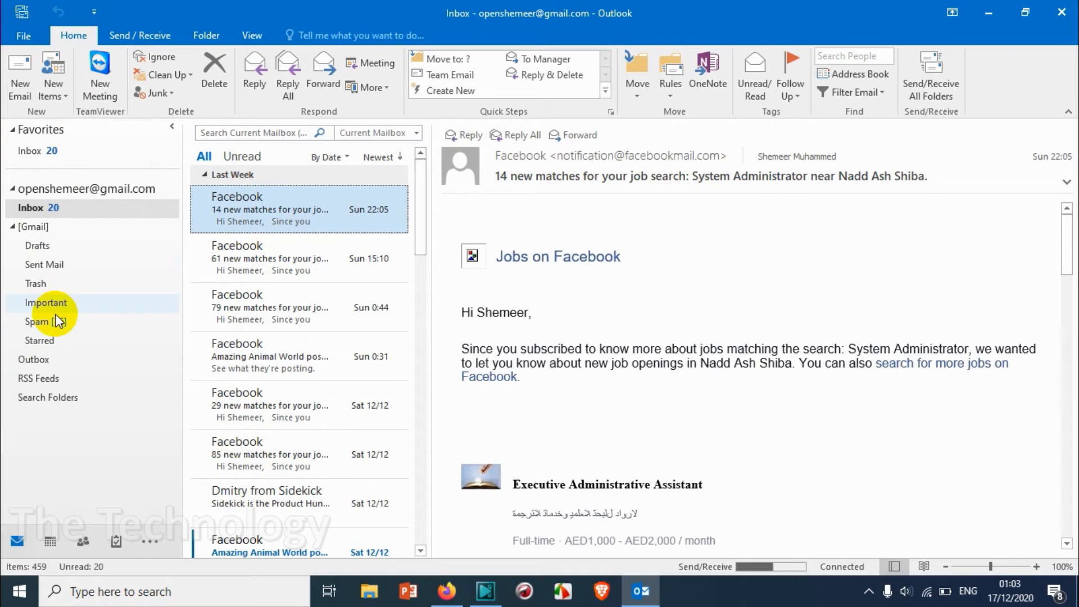
Return to Spam and set the Facebook sender to Never Block Sender
left_click(29, 322)
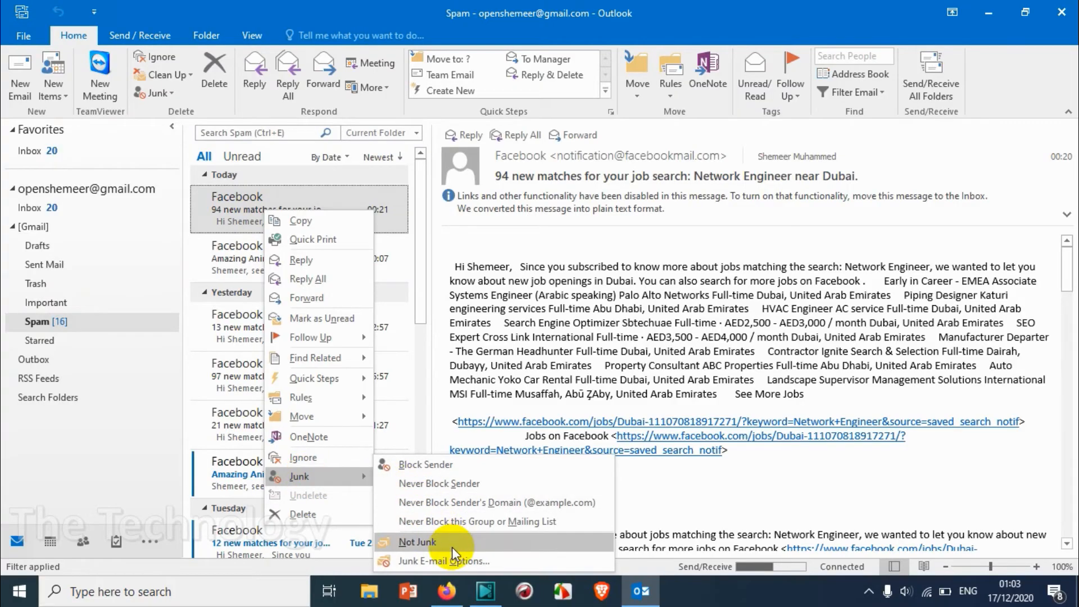
mouse_move(450, 492)
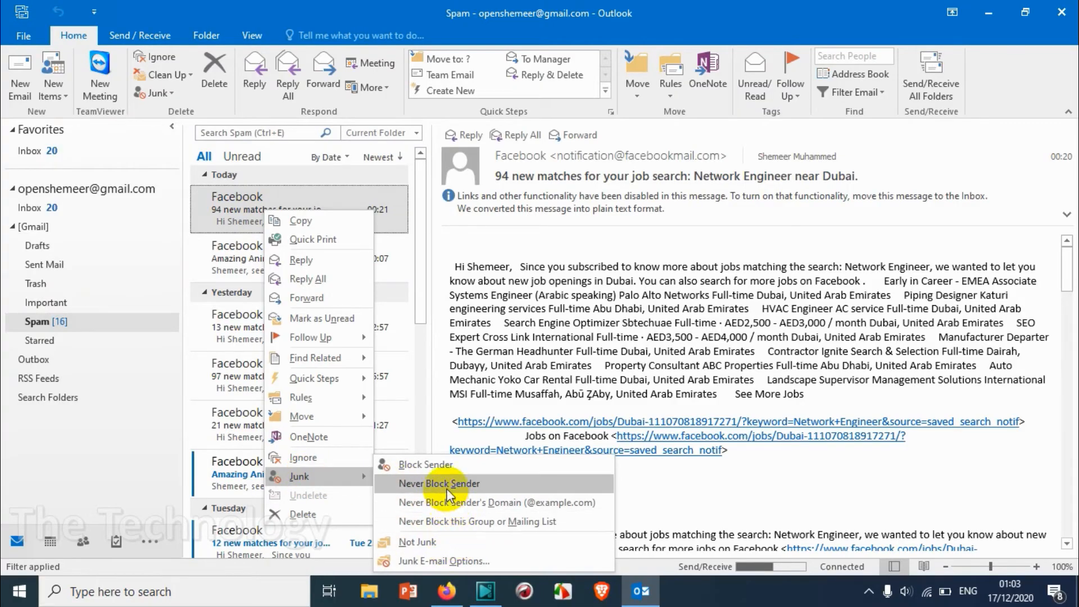
left_click(439, 483)
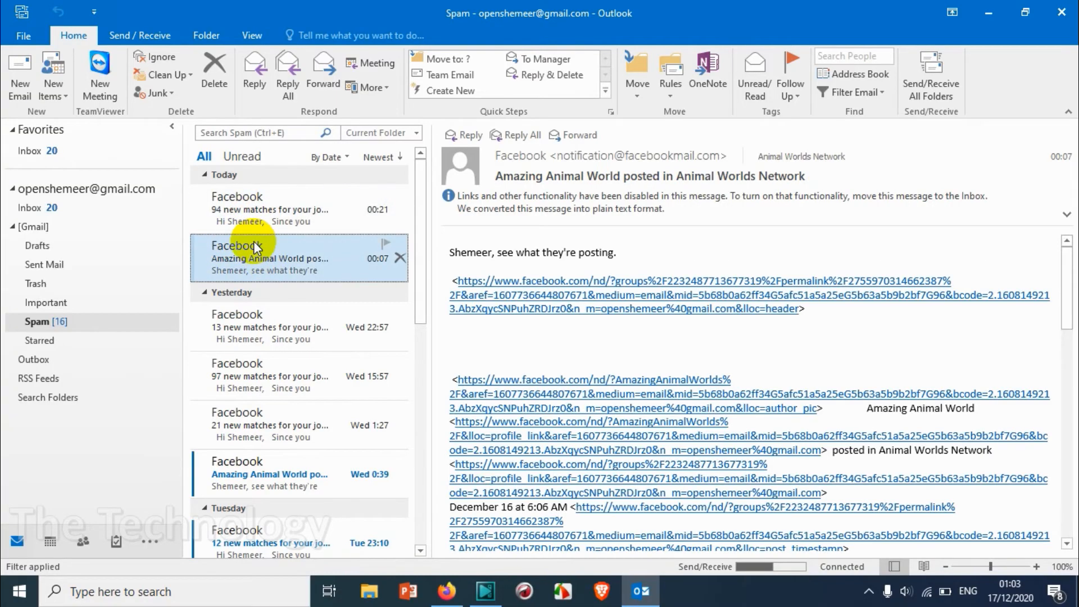
Create an 'Always Move Messages From: Facebook' rule targeting the Inbox
right_click(254, 250)
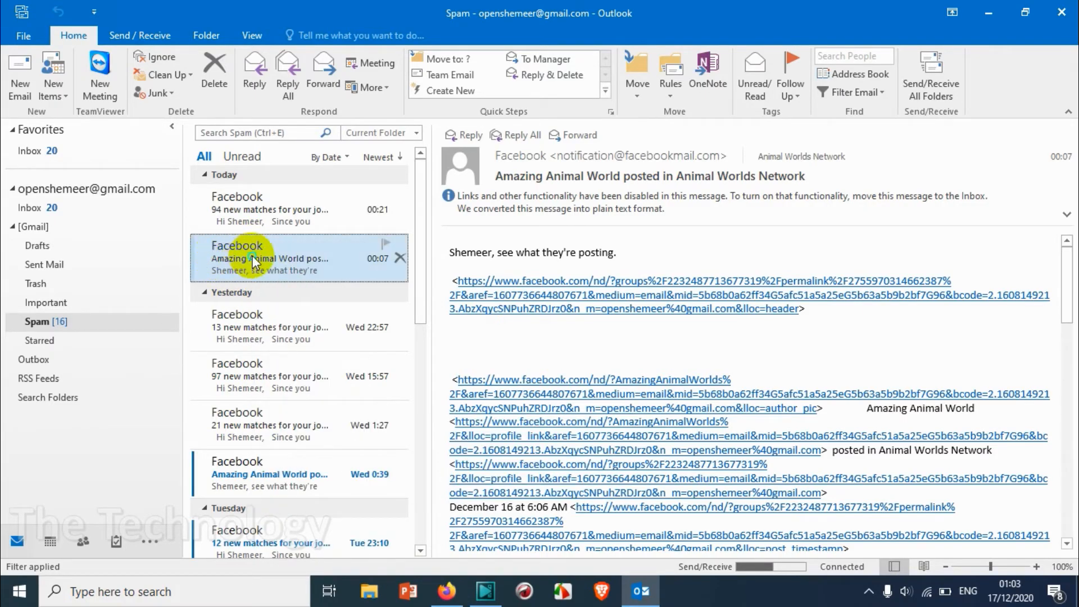
right_click(254, 261)
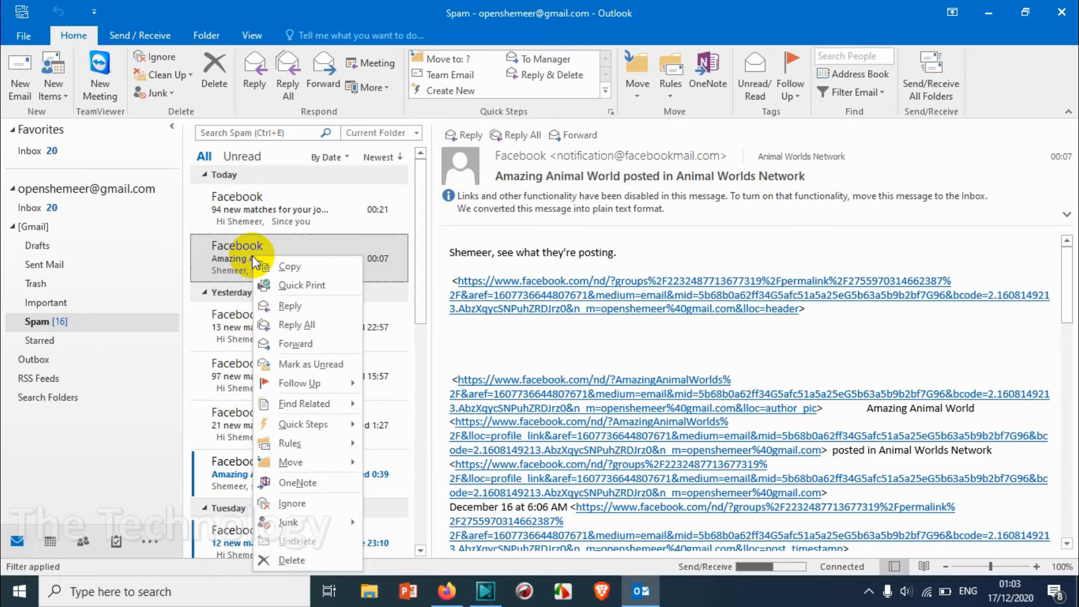
mouse_move(691, 141)
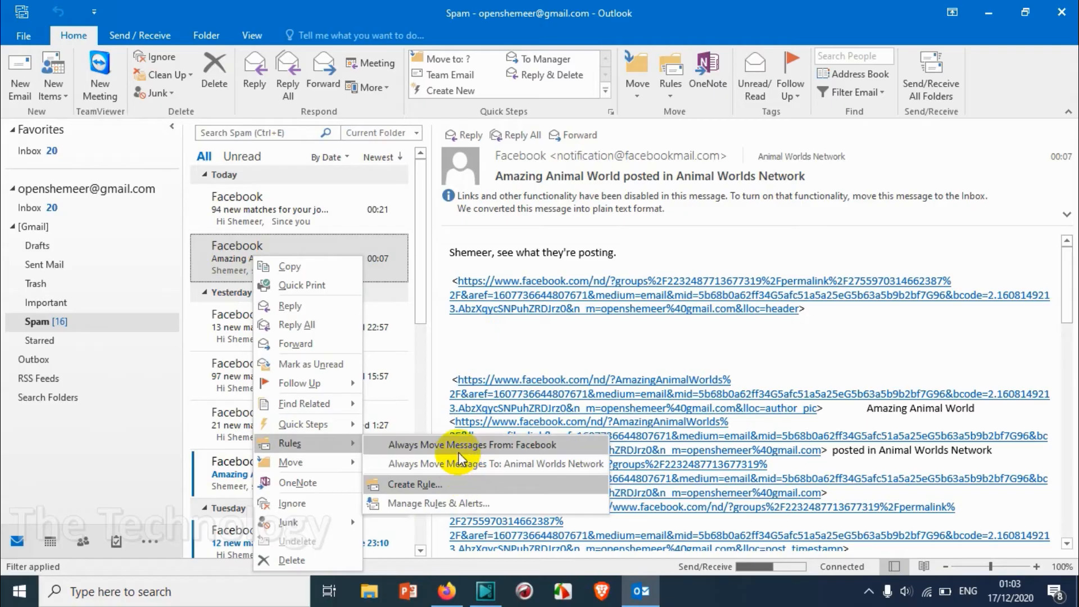
mouse_move(562, 444)
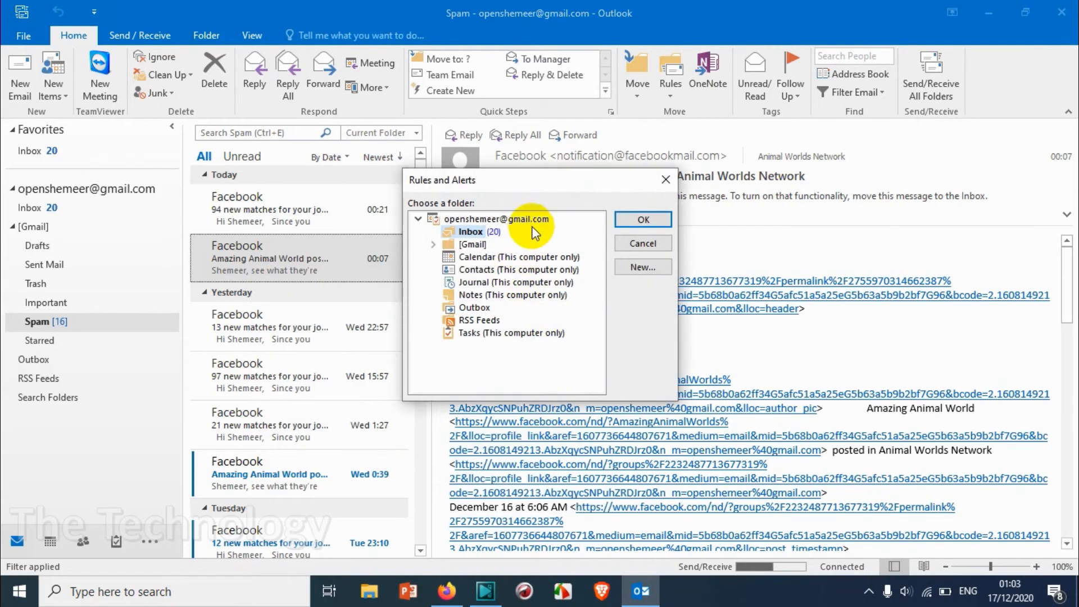
left_click(643, 219)
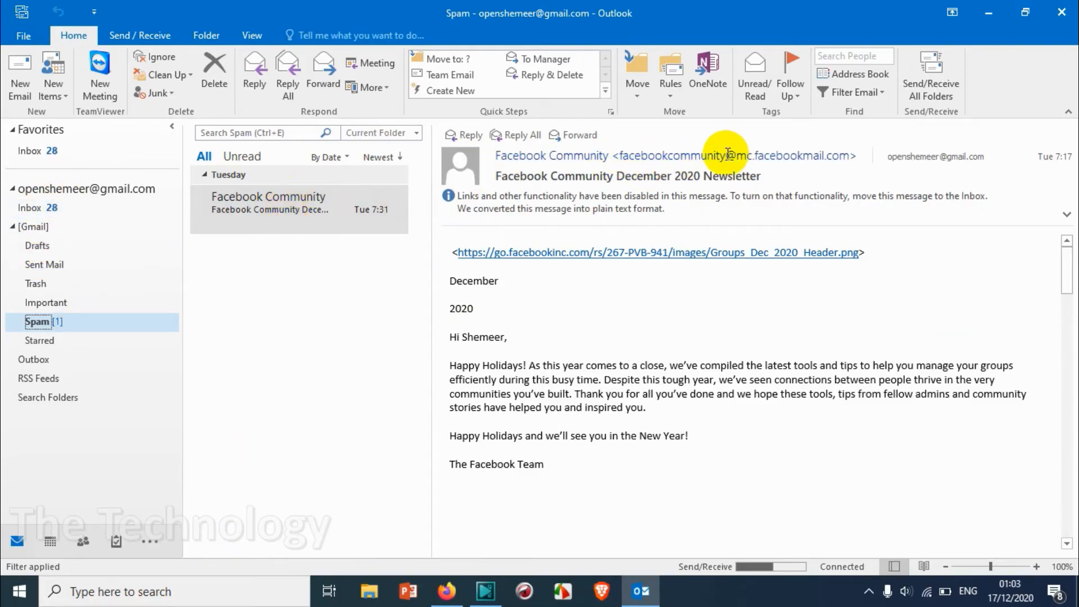
mouse_move(841, 158)
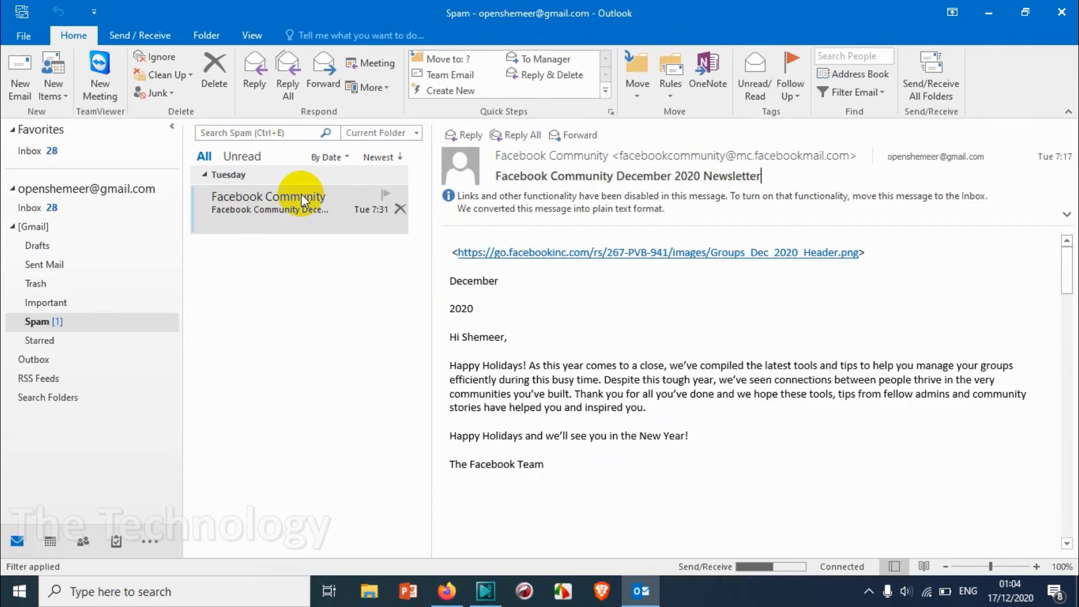
Create an 'Always Move Messages From' rule sending Facebook Community mail to the Inbox
right_click(291, 215)
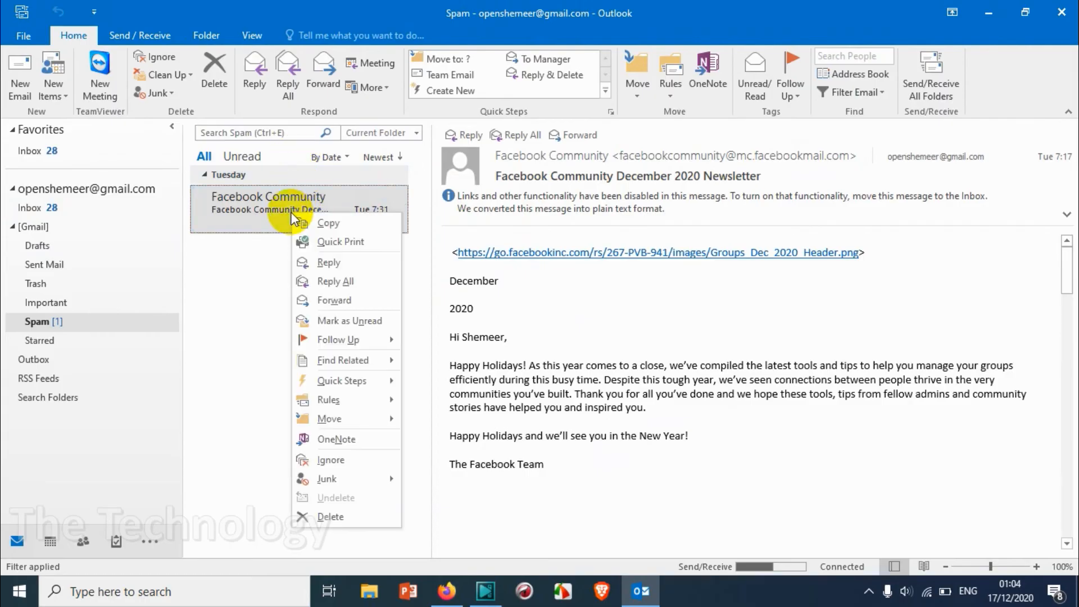
mouse_move(329, 400)
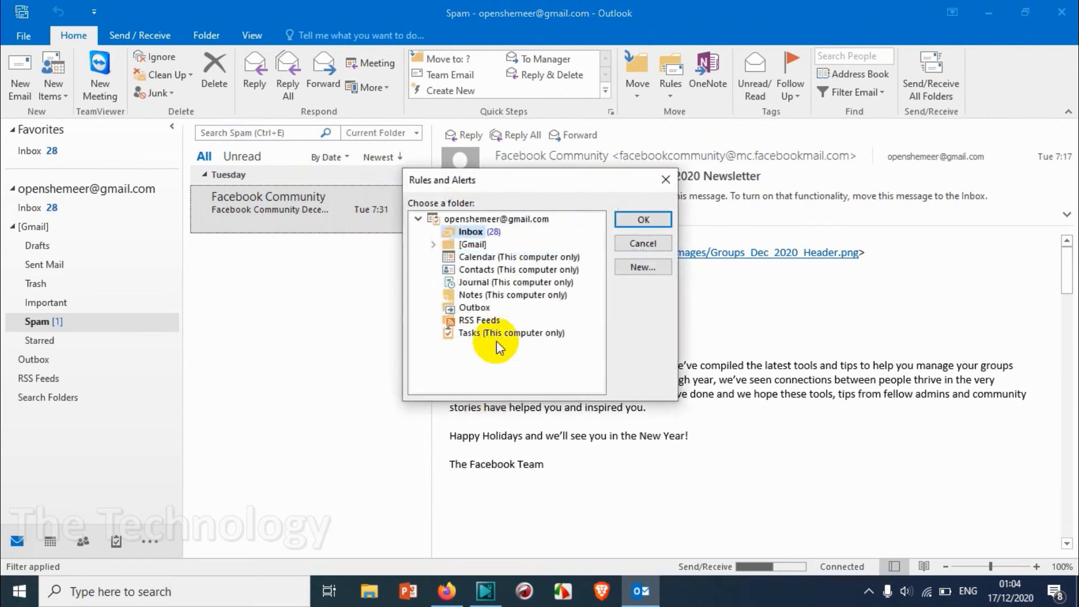
left_click(643, 220)
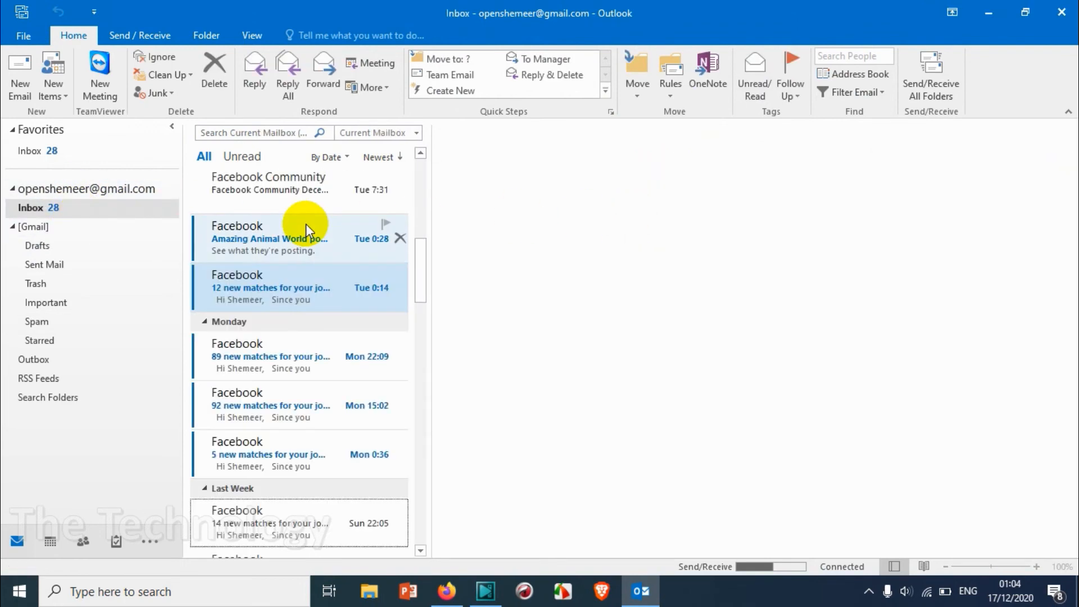
Read five Facebook messages in the Inbox, including job matches and the Animal World post
left_click(282, 287)
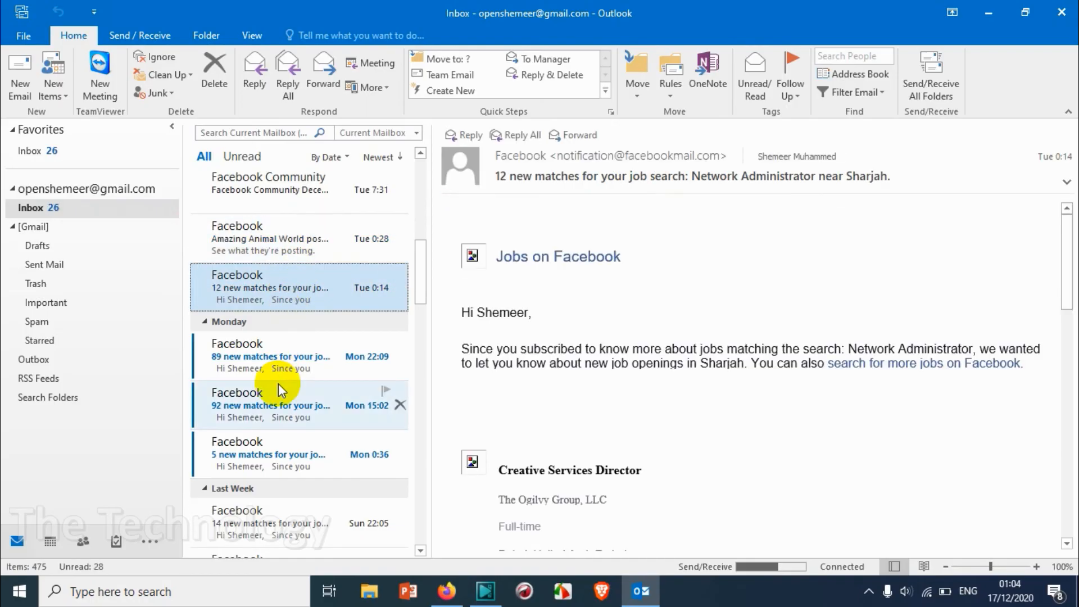
left_click(286, 454)
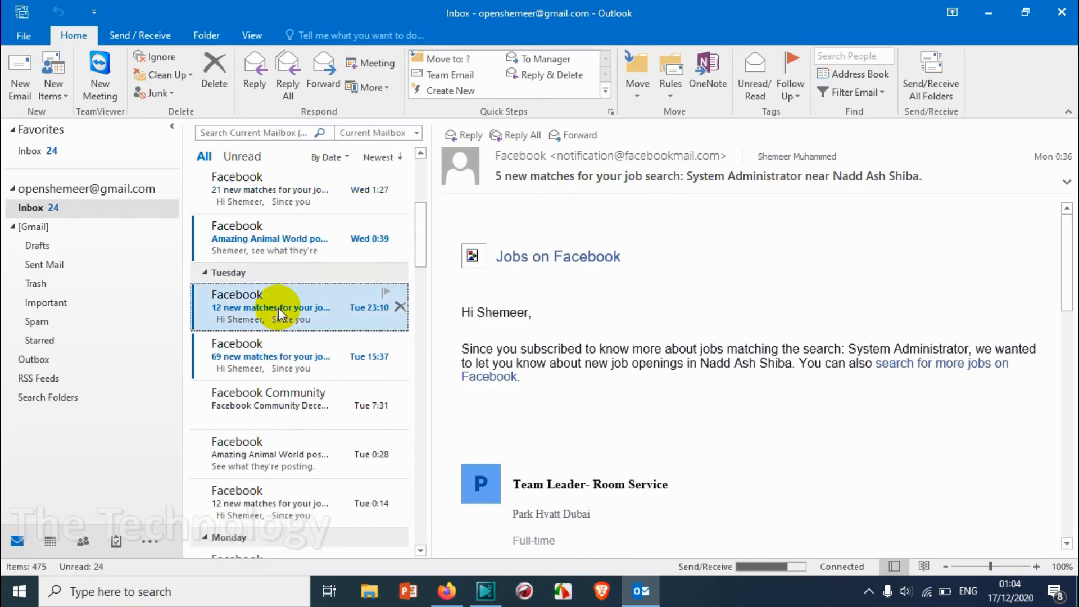
left_click(268, 239)
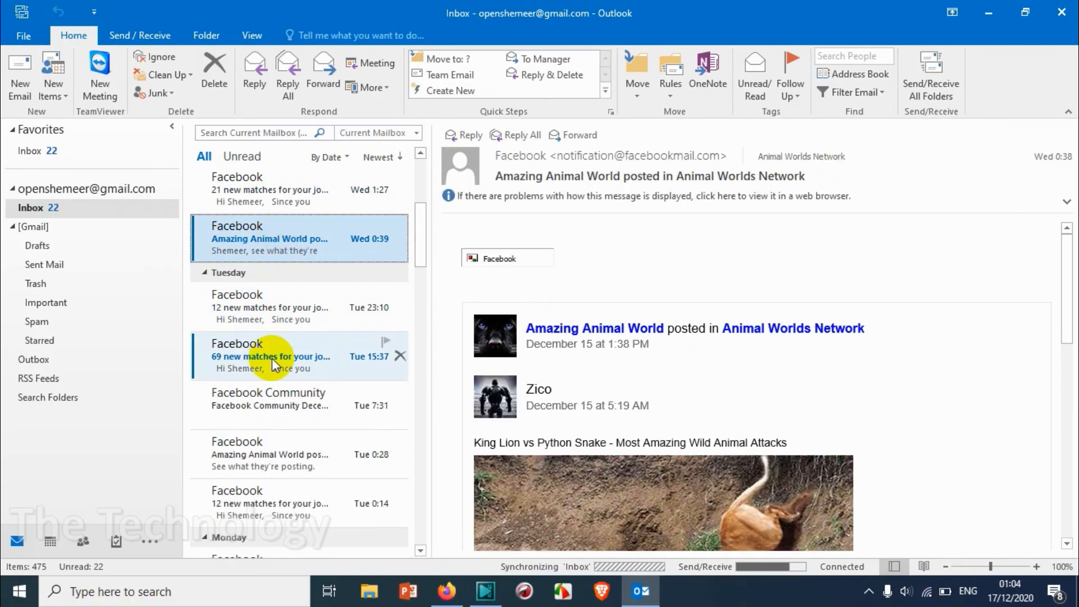
left_click(272, 356)
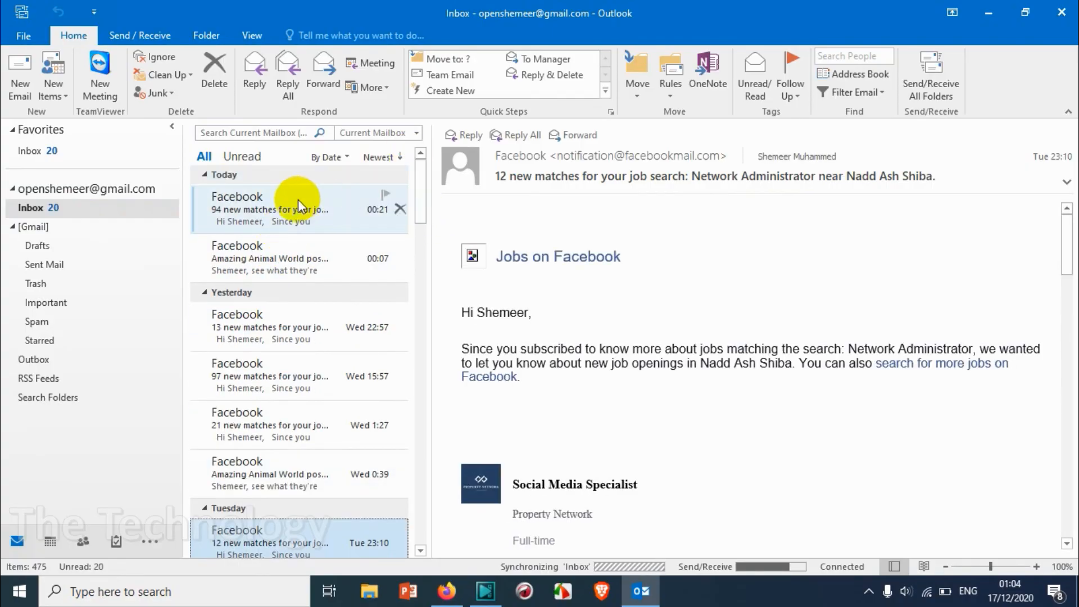
left_click(270, 209)
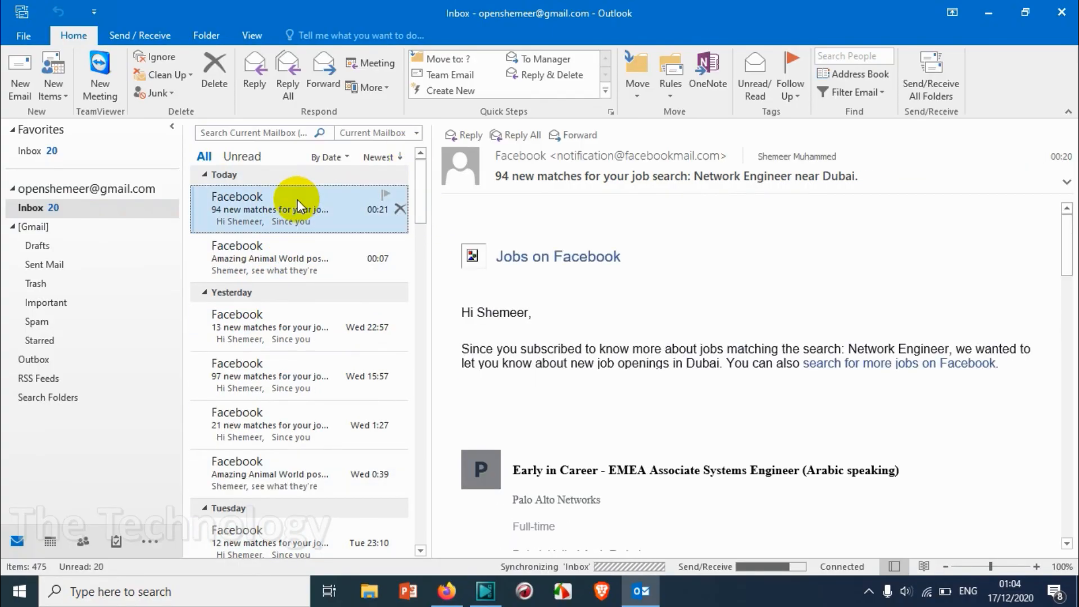